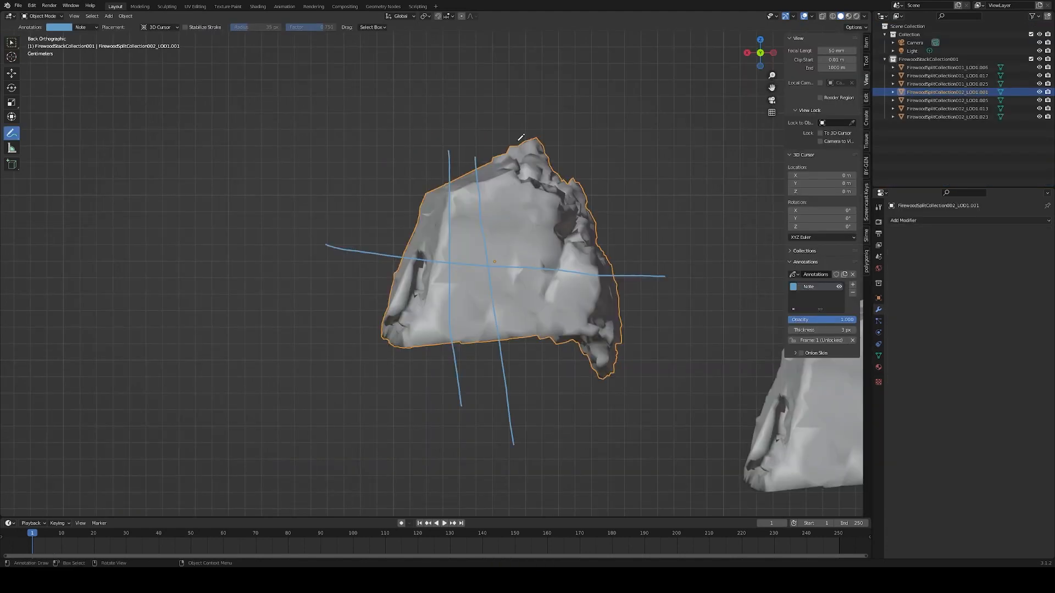
- Cell-fracture the firewood chunk using the Annotation Pencil lines as the point source
{"action": "key", "text": "f3"}
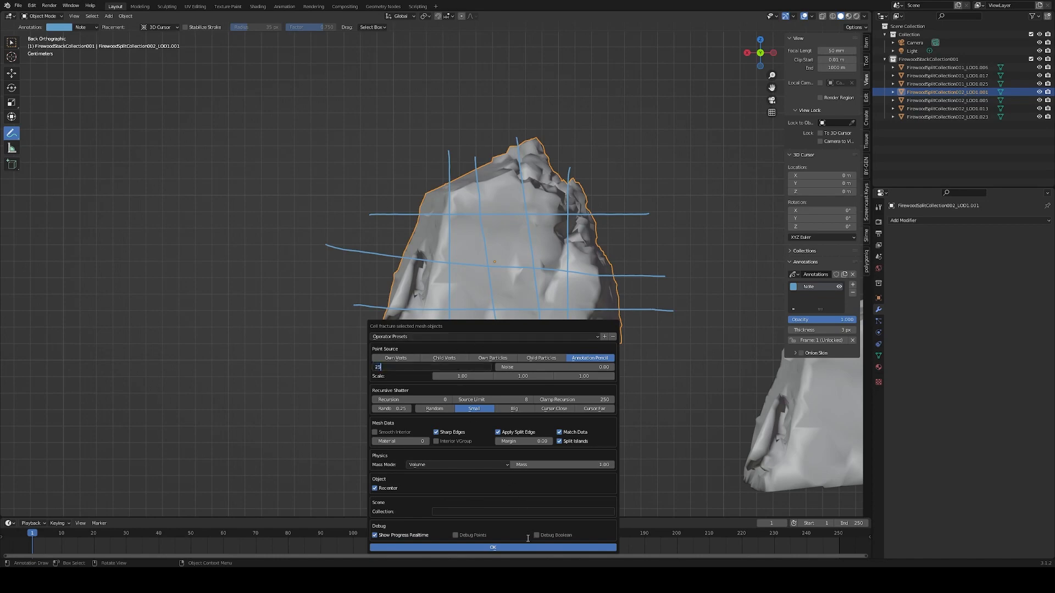
{"action": "left_click", "coordinate": [492, 547]}
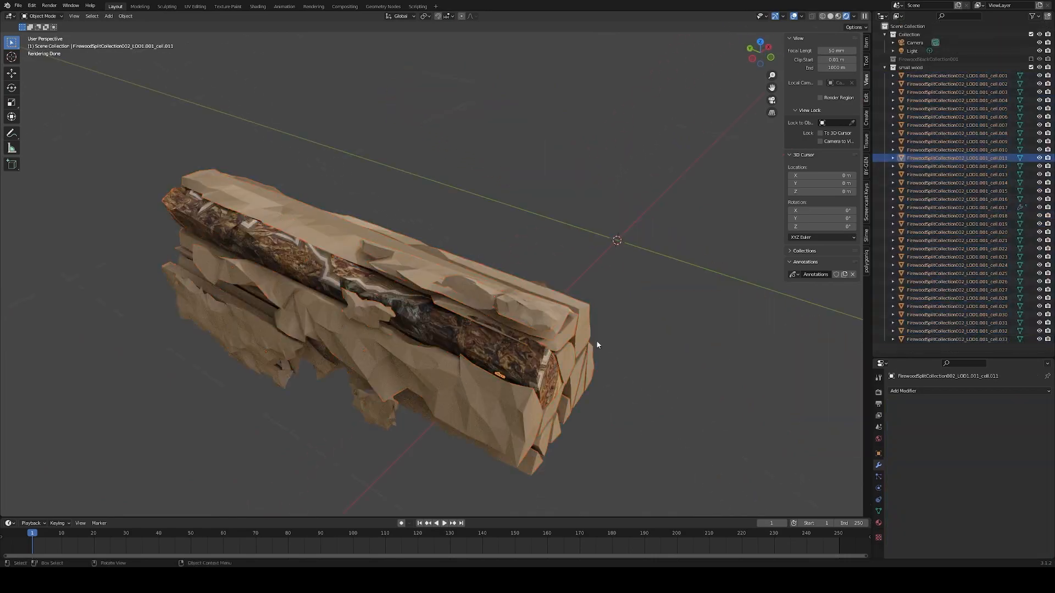
- Simulate the rigid-body wood pieces falling onto the ground plane until the pile settles
{"action": "left_click", "coordinate": [962, 108]}
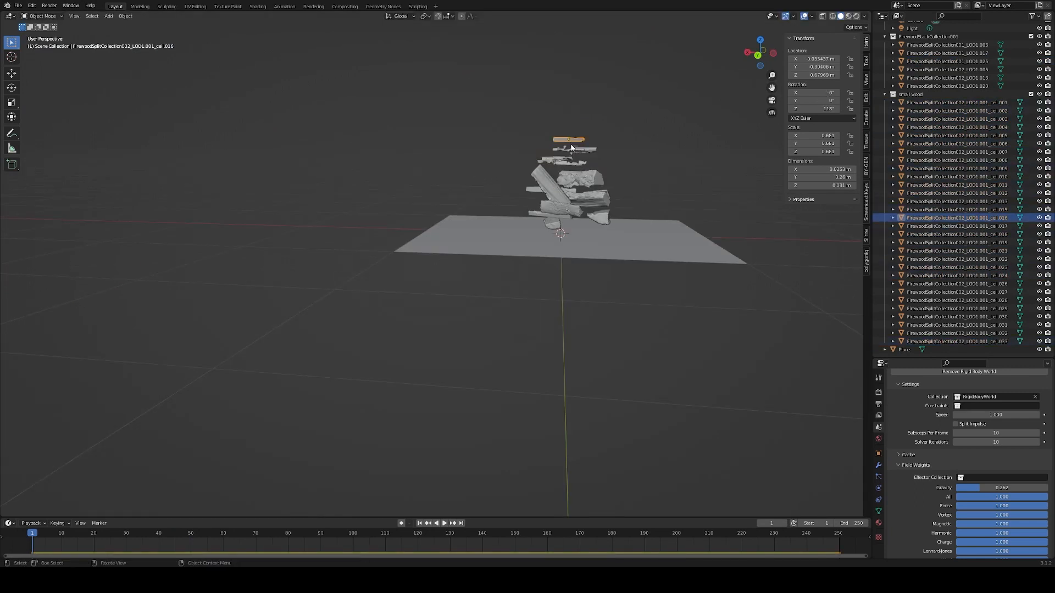
{"action": "left_click", "coordinate": [434, 522]}
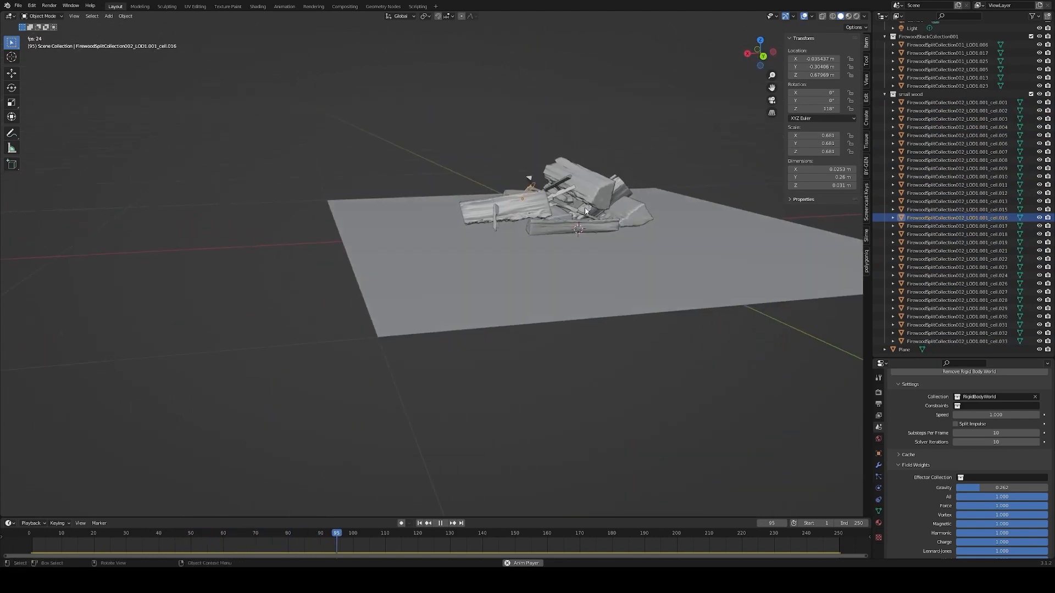
{"action": "left_click", "coordinate": [382, 6]}
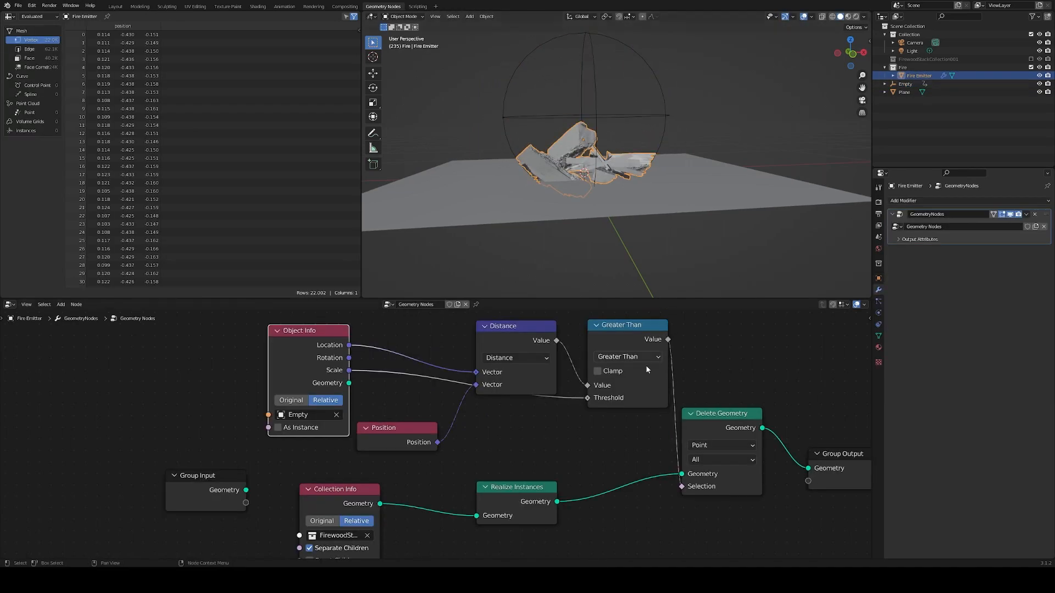
- Build the emitter from the firewood Collection Info with Separate Children and Realize Instances
{"action": "scroll", "scroll_direction": "down", "scroll_amount": 3}
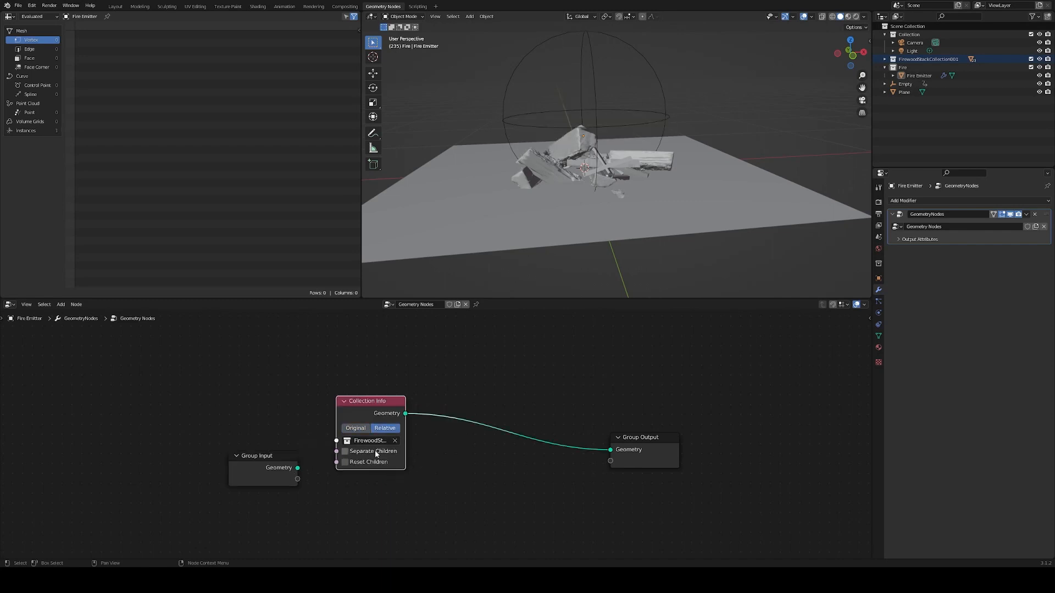
{"action": "left_click", "coordinate": [344, 451]}
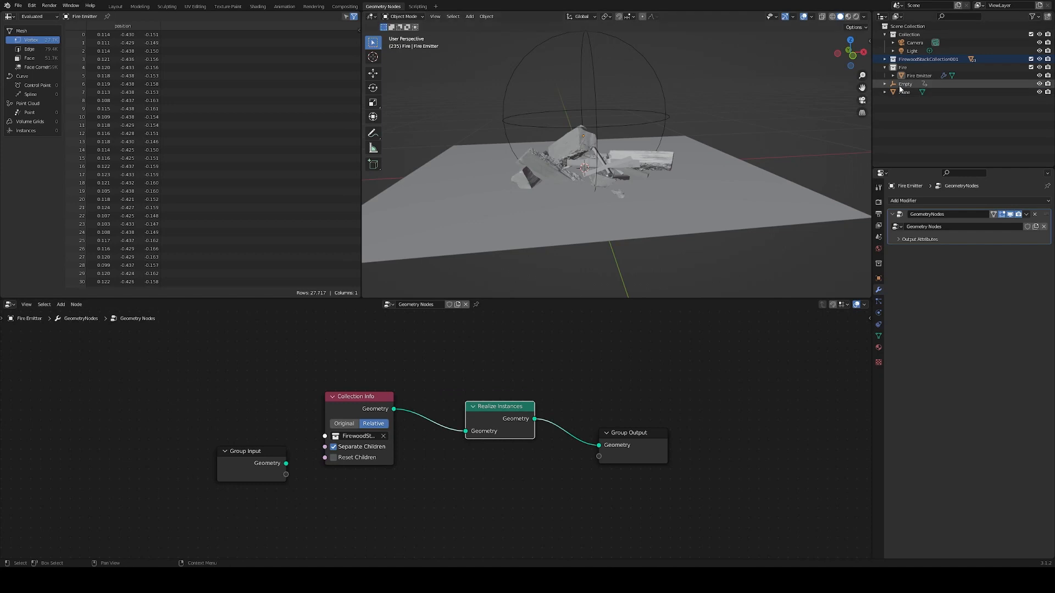
{"action": "left_click", "coordinate": [905, 84]}
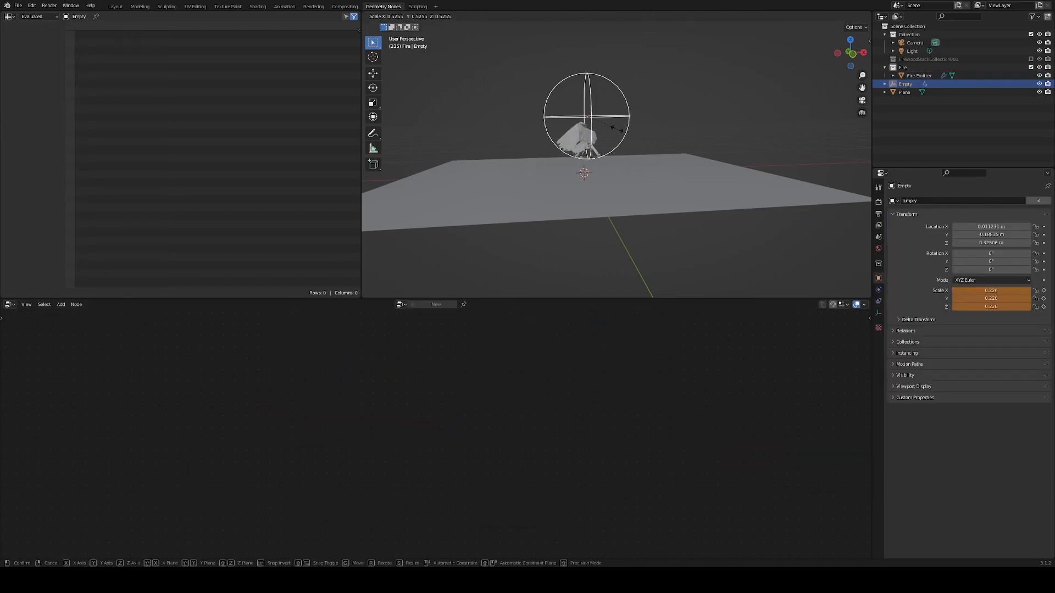
{"action": "mouse_move", "coordinate": [642, 134]}
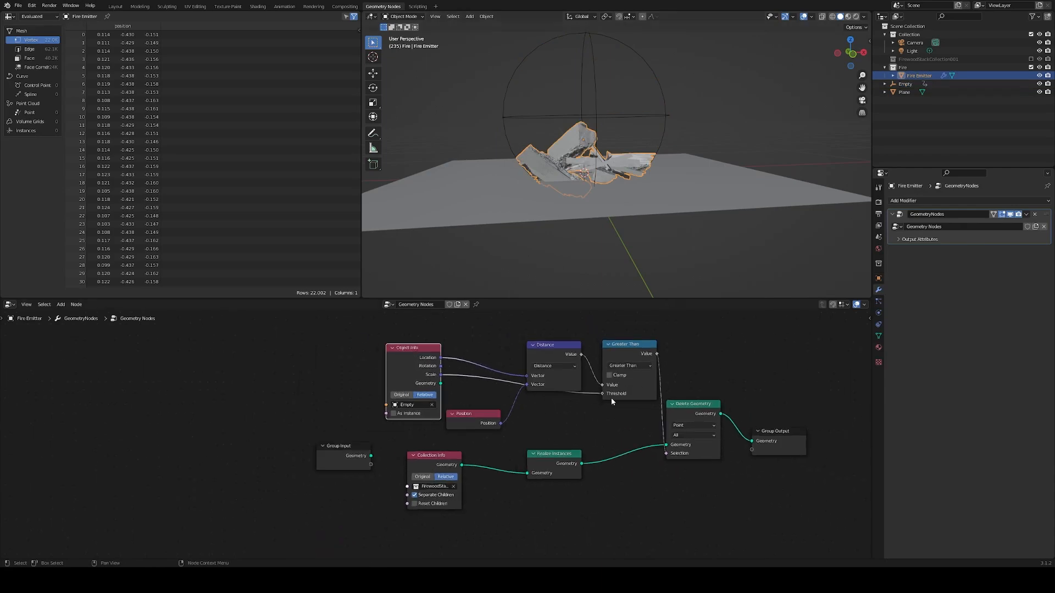
- Delete emitter points farther than the keyframed Empty using Object Info, Distance and Greater Than
{"action": "left_click", "coordinate": [257, 6]}
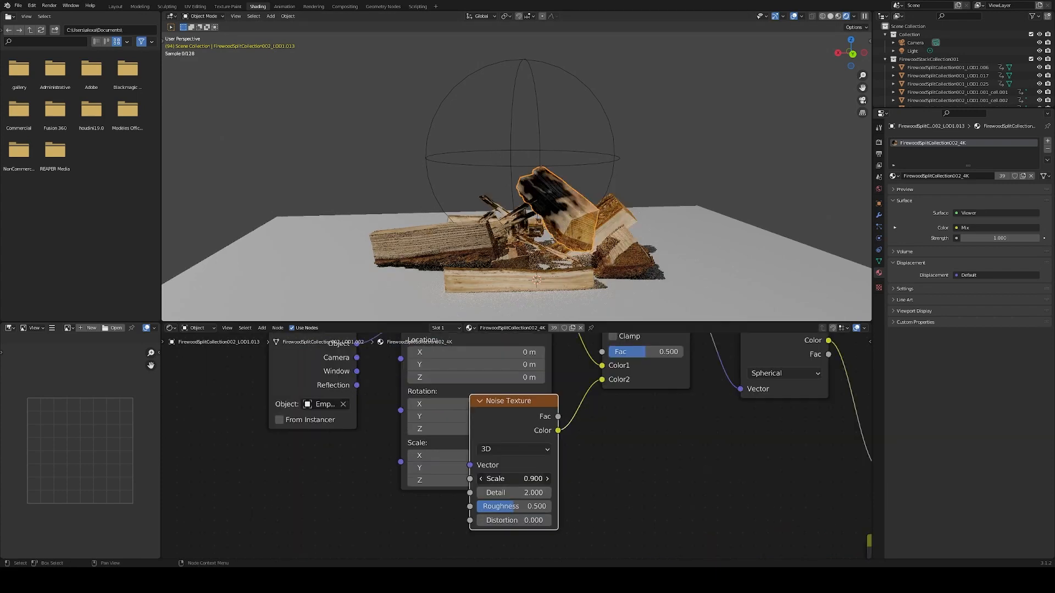
- Tune the Empty-mapped char noise scale and set displacement to Displacement and Bump
{"action": "left_click_drag", "start_coordinate": [513, 478], "coordinate": [552, 479]}
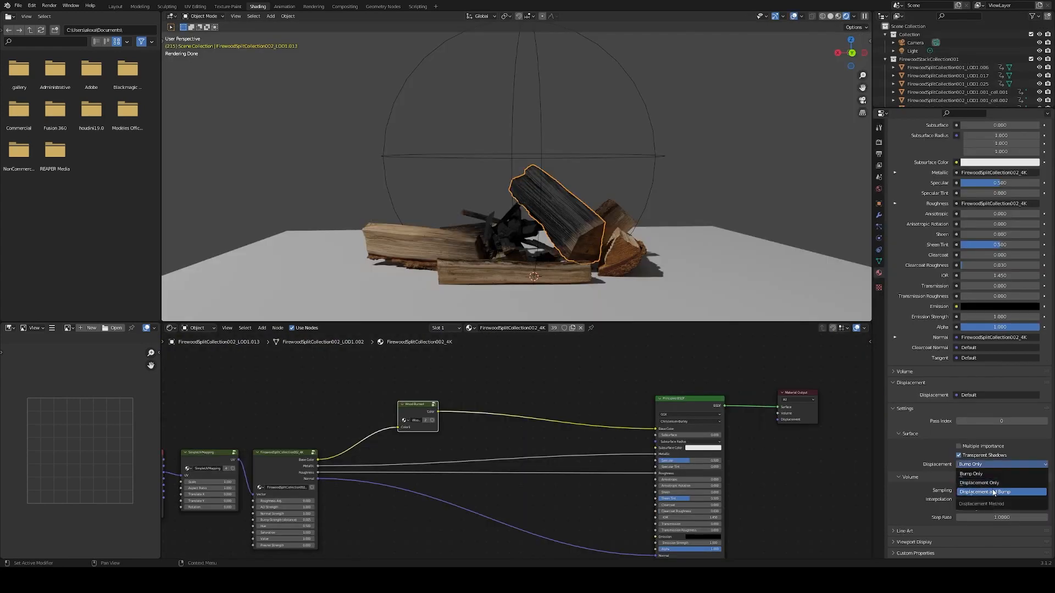
{"action": "left_click", "coordinate": [988, 492]}
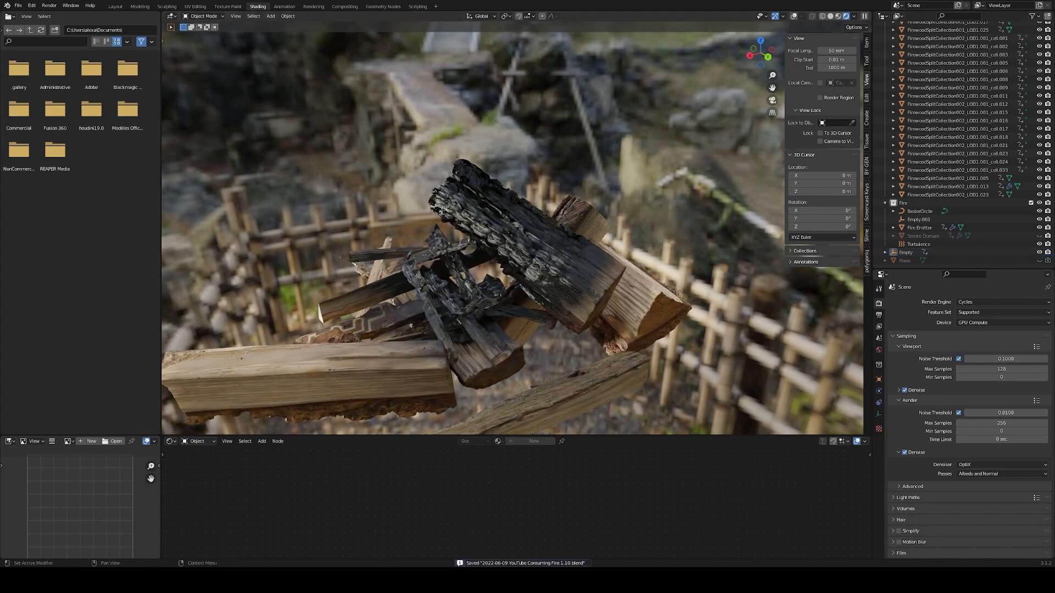
{"action": "left_click", "coordinate": [114, 6]}
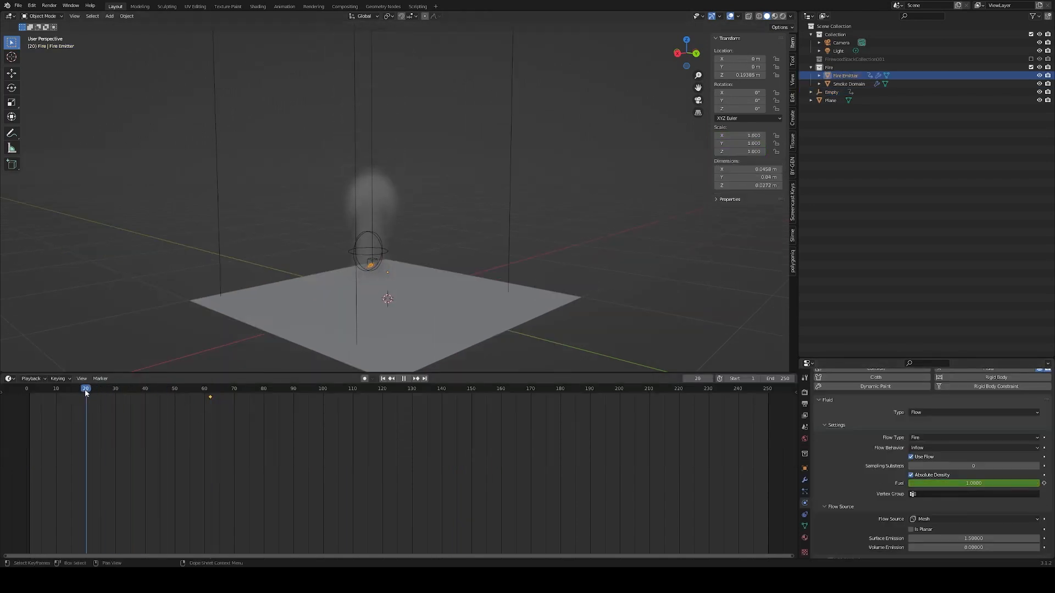
- Play the turbulent fire simulation from frame one, then edit the domain's volume material
{"action": "left_click", "coordinate": [80, 388]}
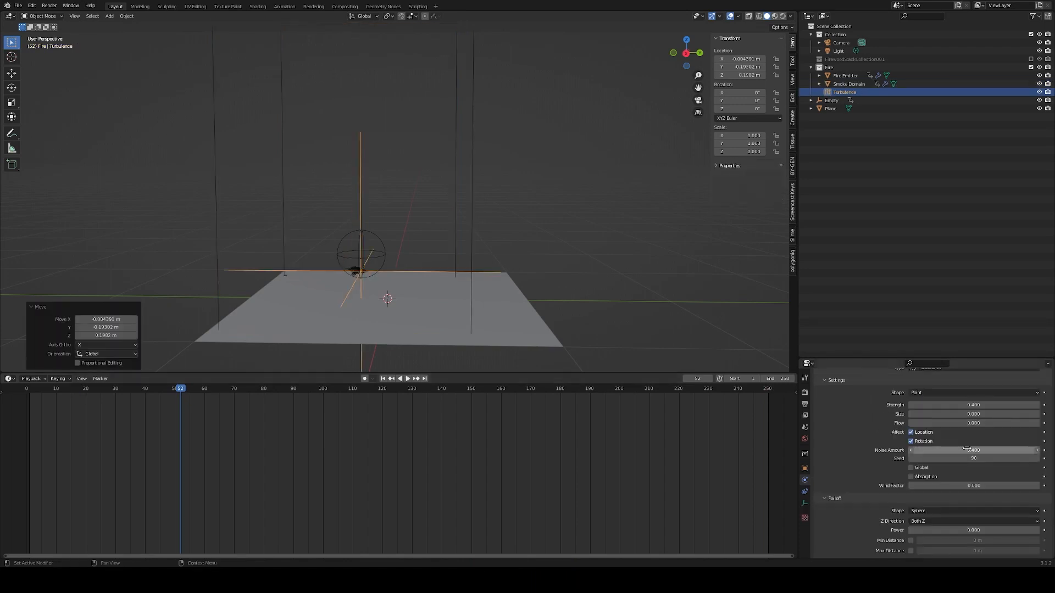
{"action": "mouse_move", "coordinate": [972, 450]}
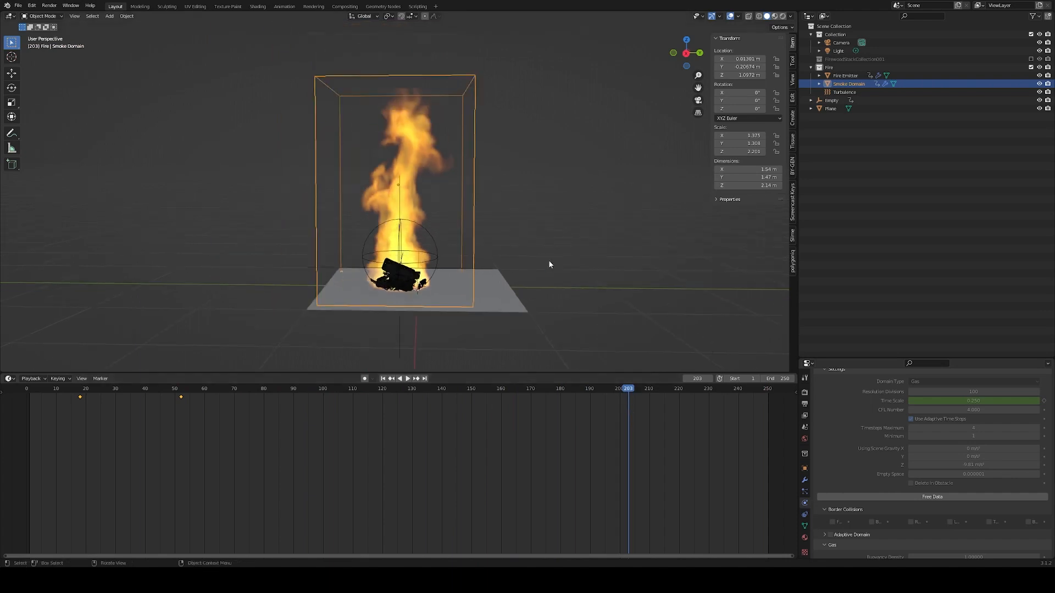
{"action": "left_click", "coordinate": [408, 378]}
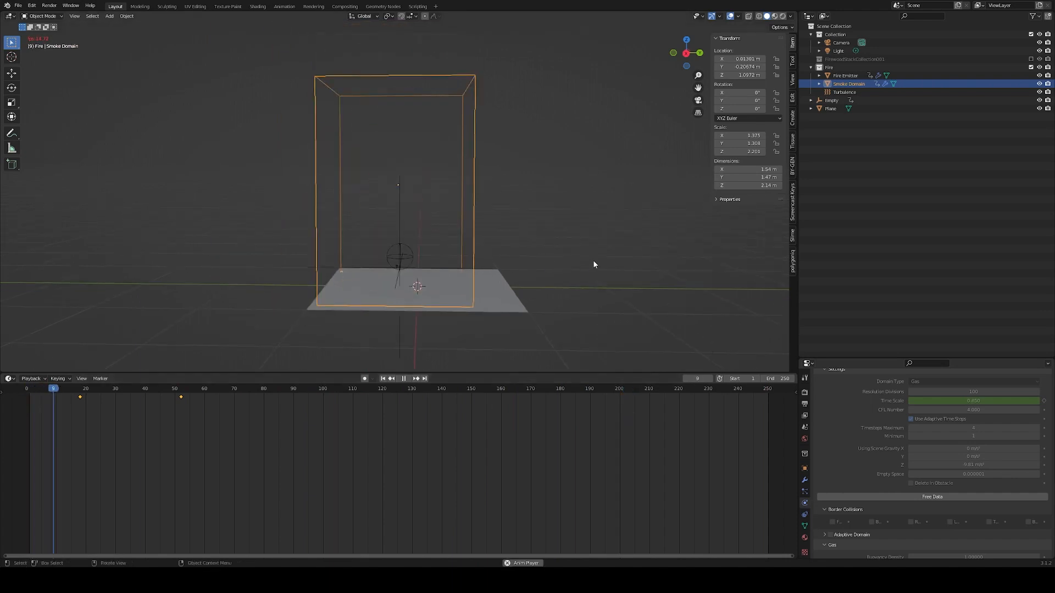
{"action": "left_click", "coordinate": [403, 378]}
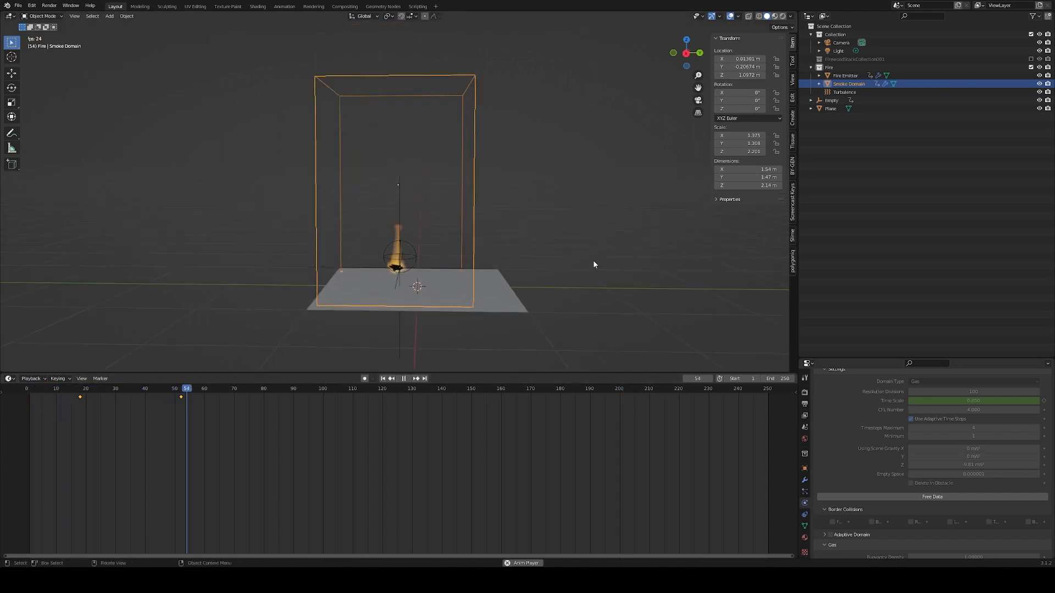
{"action": "left_click", "coordinate": [402, 378]}
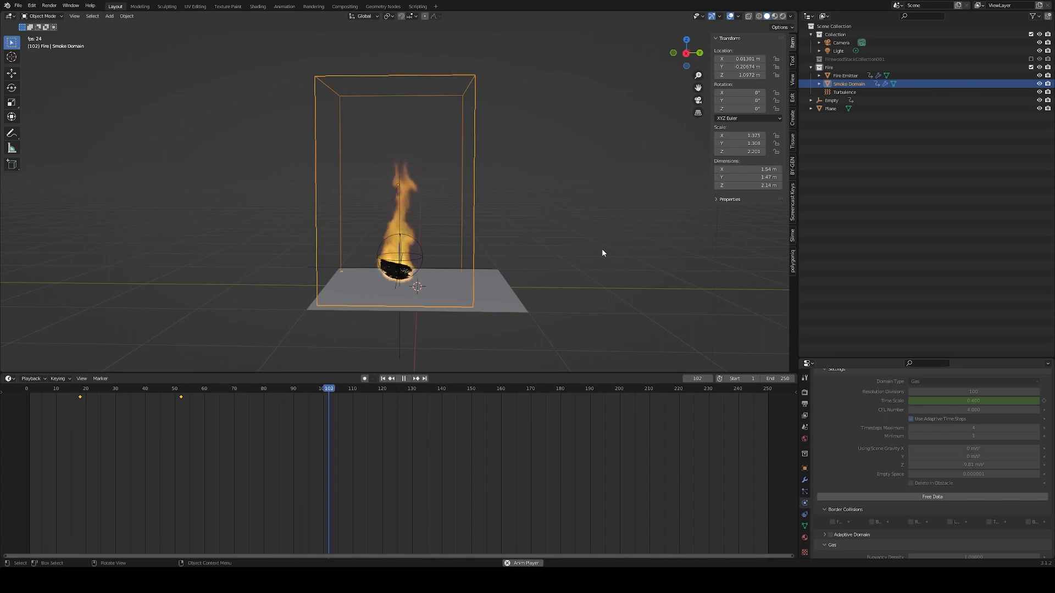
{"action": "left_click", "coordinate": [258, 6]}
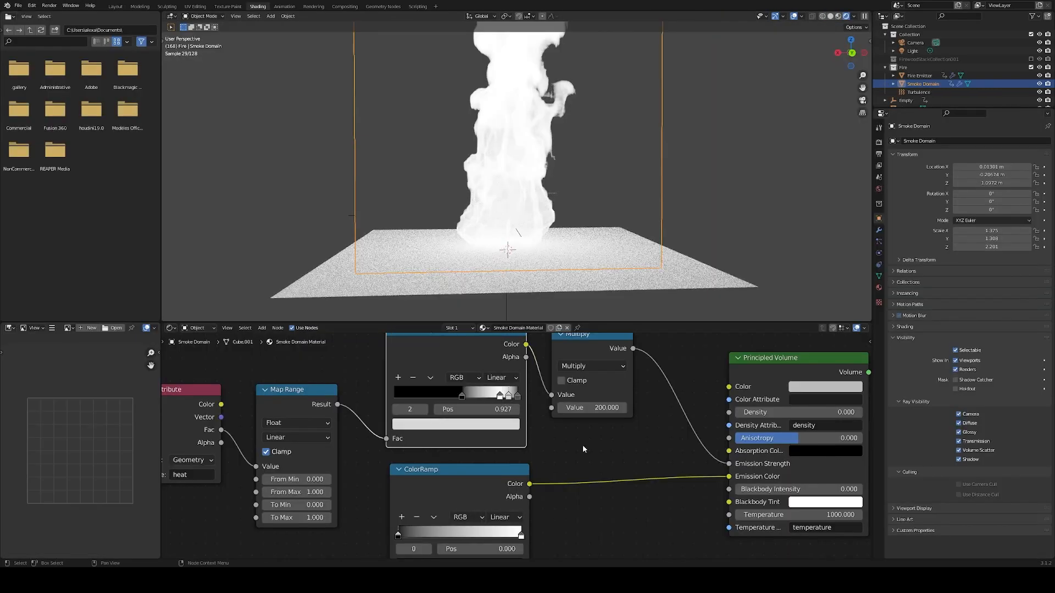